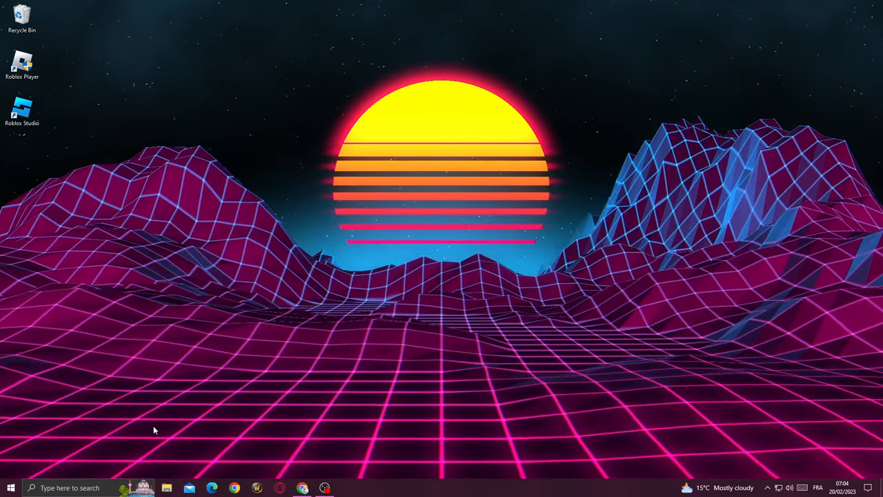
- Open the taskbar search panel showing top apps and the recent Background apps entry
{"action": "left_click", "coordinate": [69, 488]}
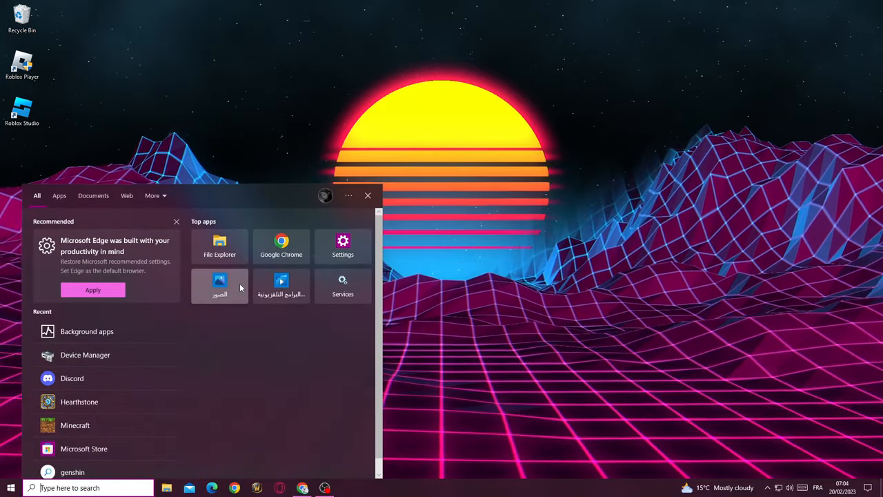
- Open Background apps from Recent and turn 'Let apps run in the background' off
{"action": "left_click", "coordinate": [343, 246]}
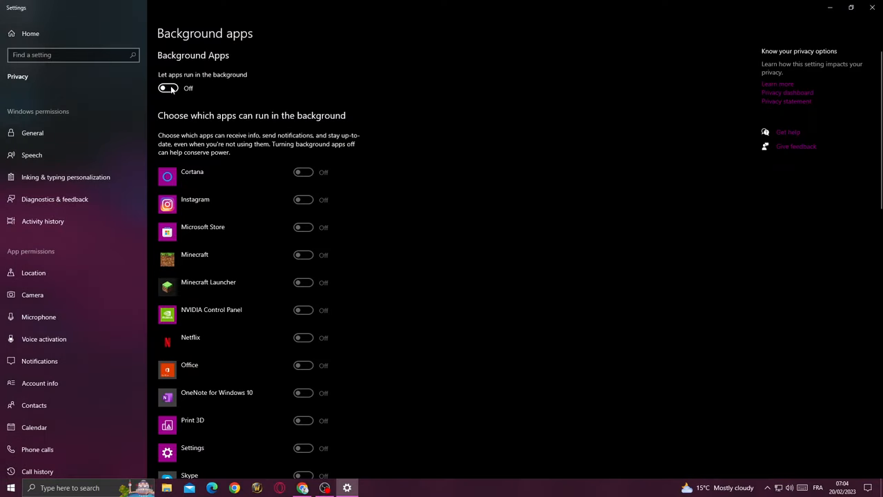
{"action": "mouse_move", "coordinate": [172, 92]}
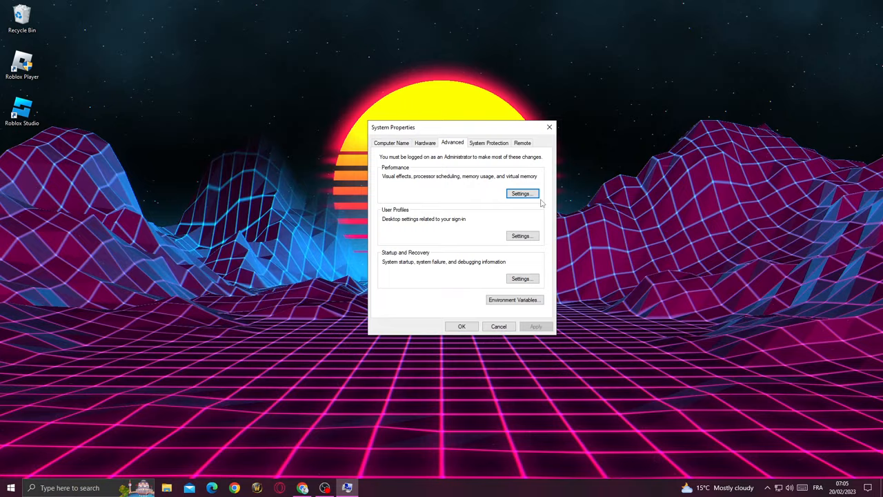
- Apply 'Adjust for best performance' in Performance Options, then close the dialogs
{"action": "left_click", "coordinate": [521, 193]}
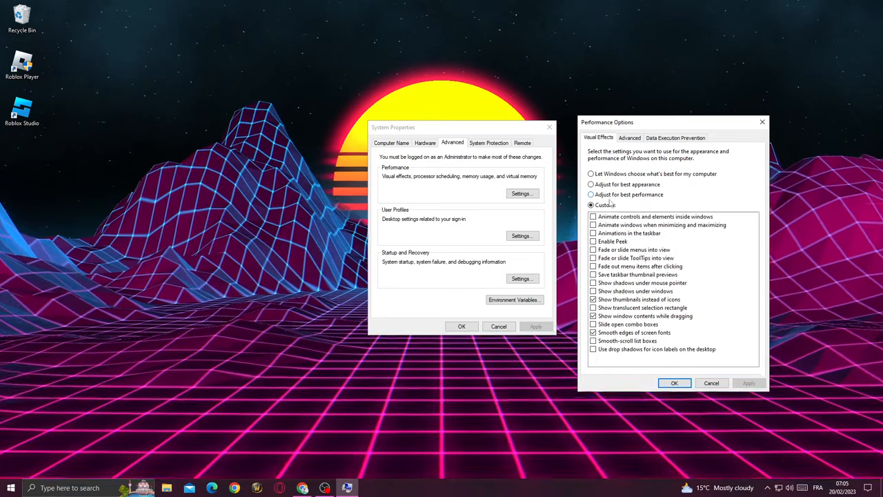
{"action": "left_click", "coordinate": [591, 194]}
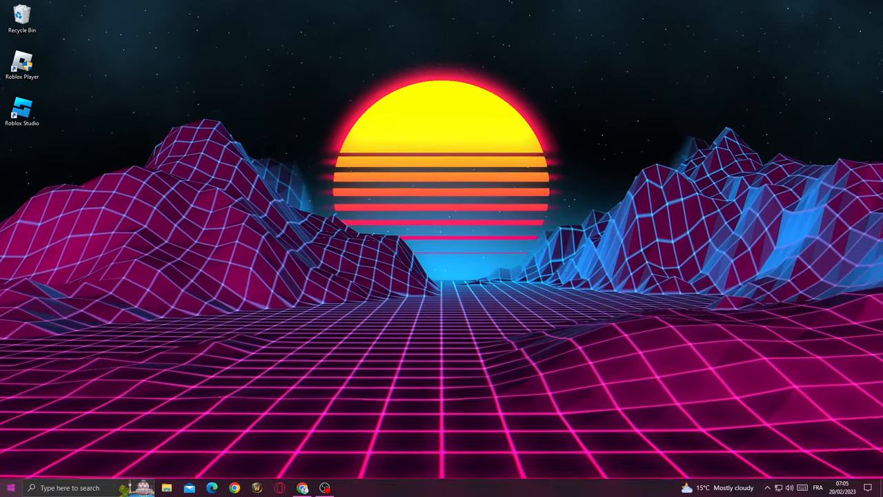
{"action": "left_click", "coordinate": [11, 488]}
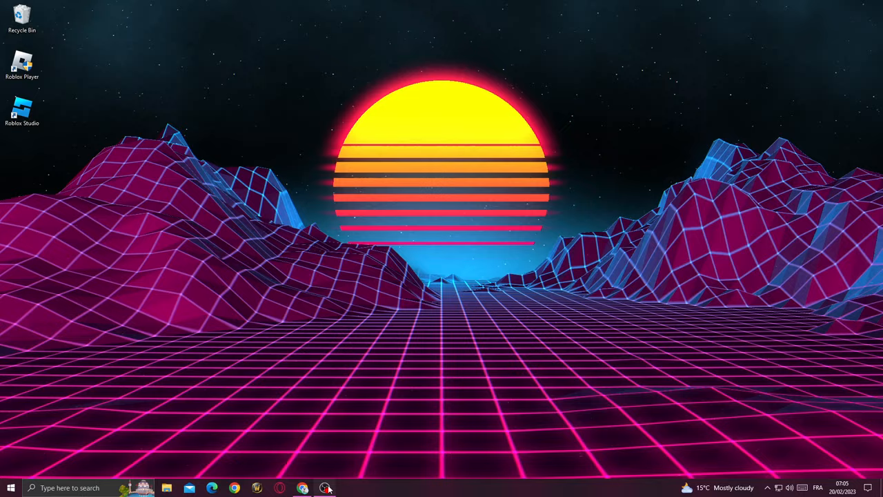
{"action": "left_click", "coordinate": [325, 488]}
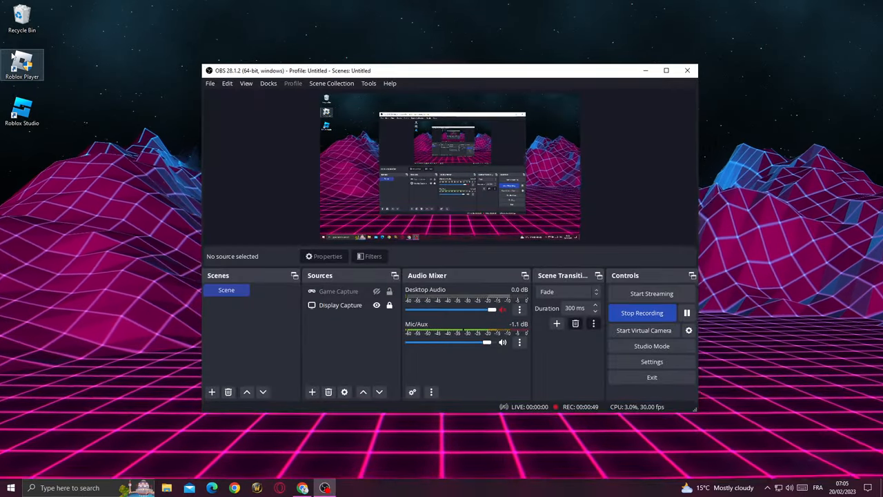